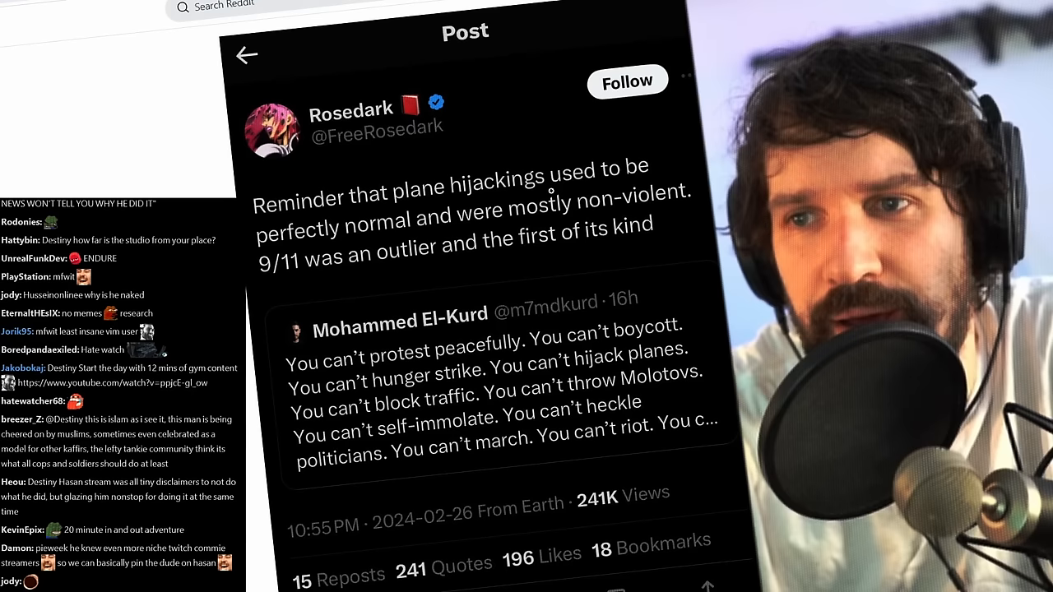
# Go to the r/VaushV Reddit post and play its embedded Streamable clip
pyautogui.click(247, 56)
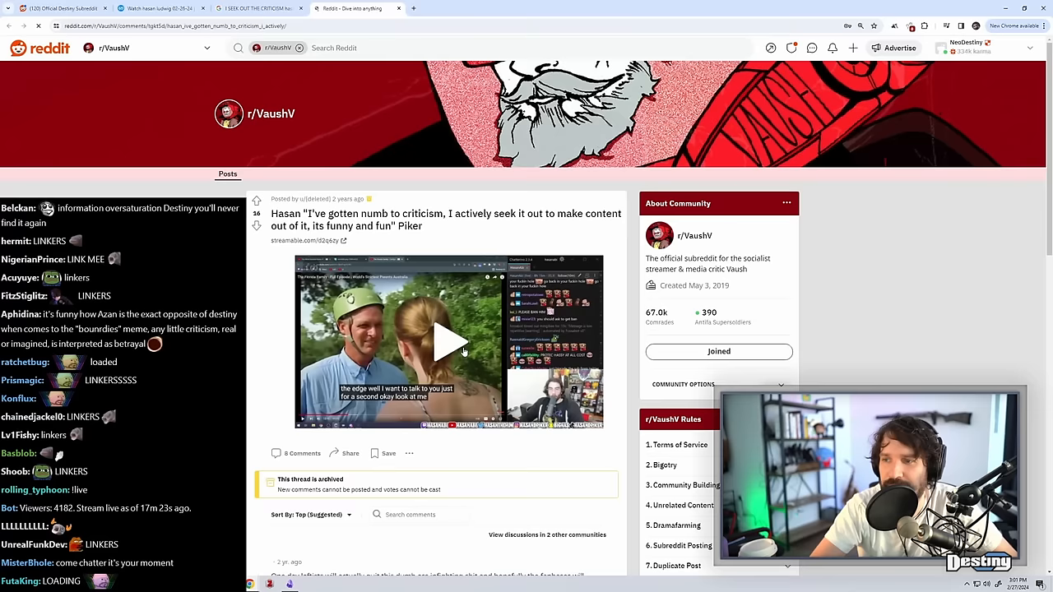
pyautogui.click(451, 342)
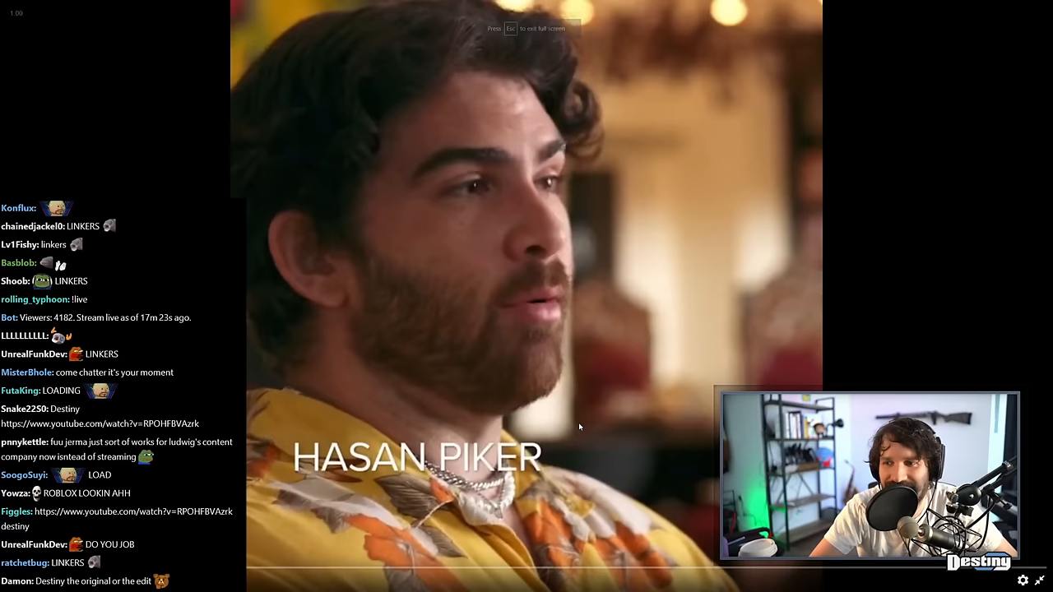
pyautogui.press('Escape')
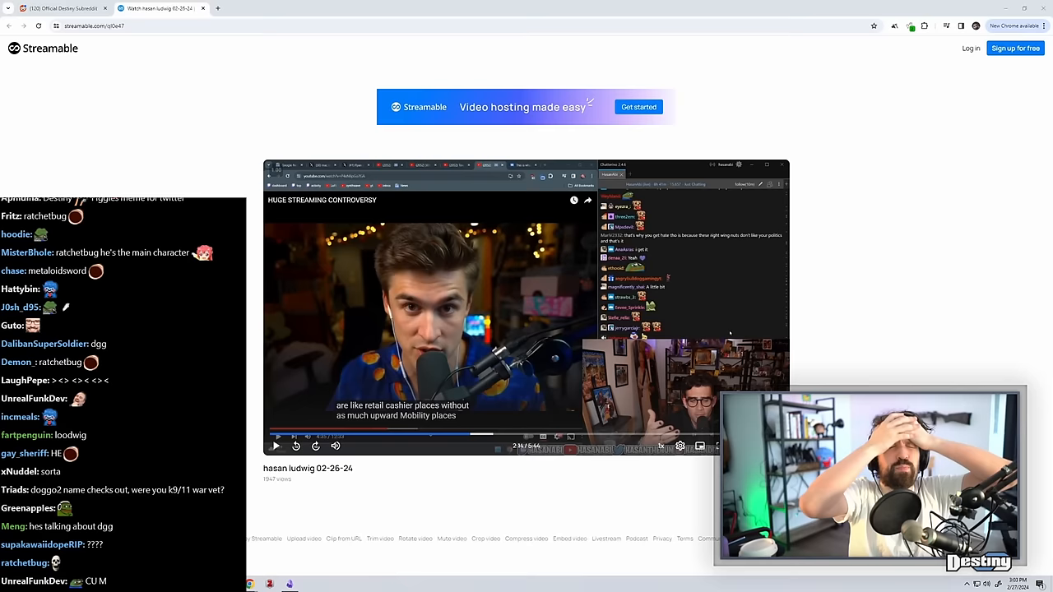
# Scroll down the Streamable page for the paused 'hasan ludwig 02-26-24' clip
pyautogui.scroll(-3)
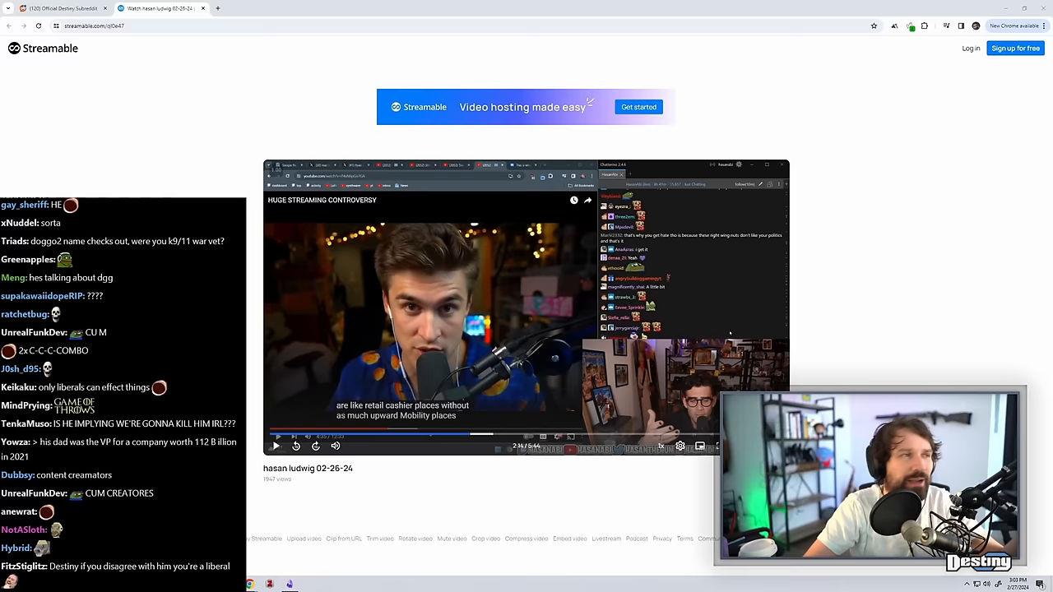